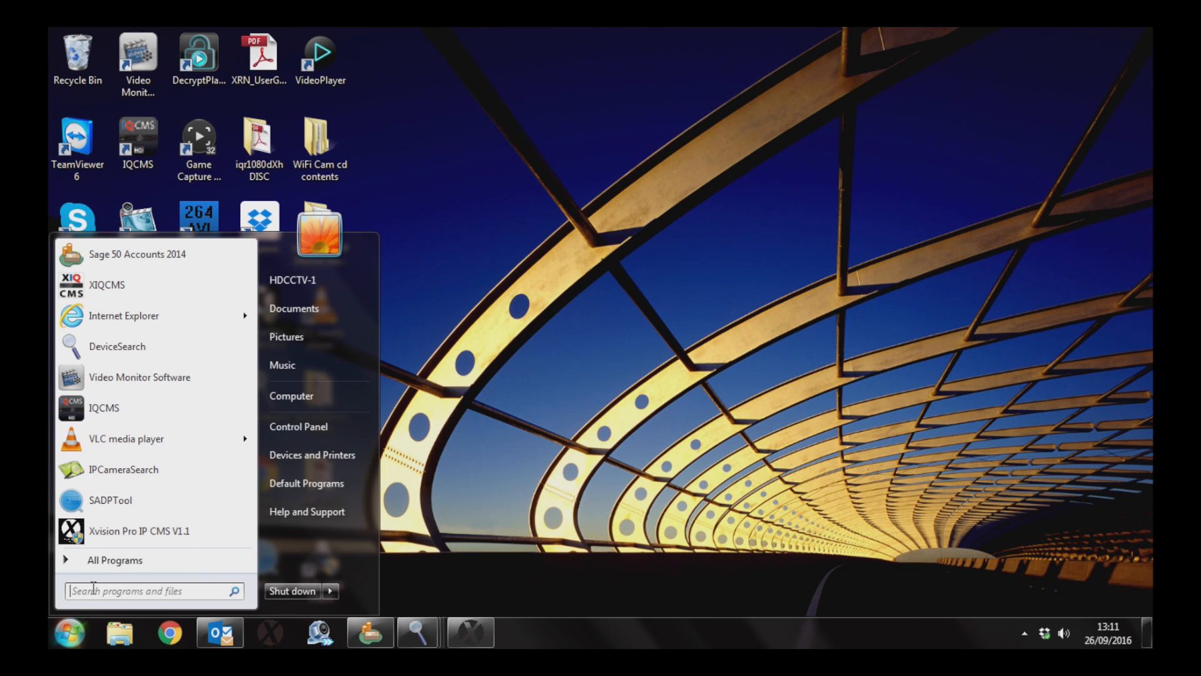
- Launch Command Prompt and run ipconfig, showing address 10.0.0.3 and gateway 10.0.0.1
type("comm")
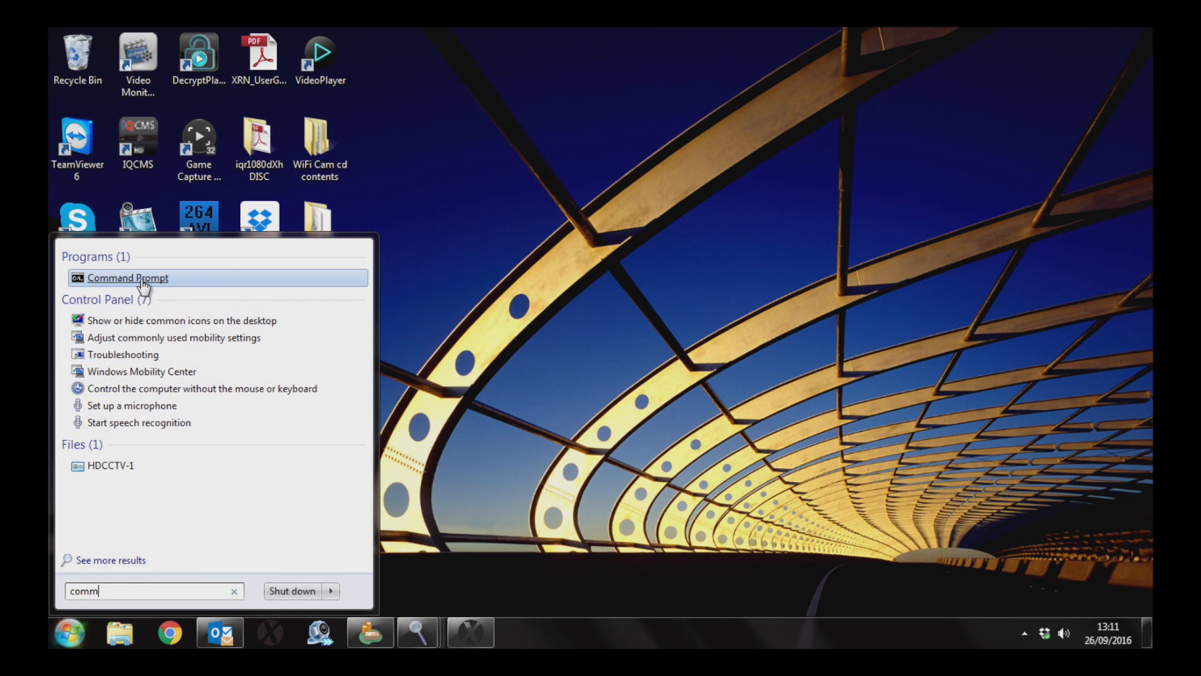
left_click(127, 278)
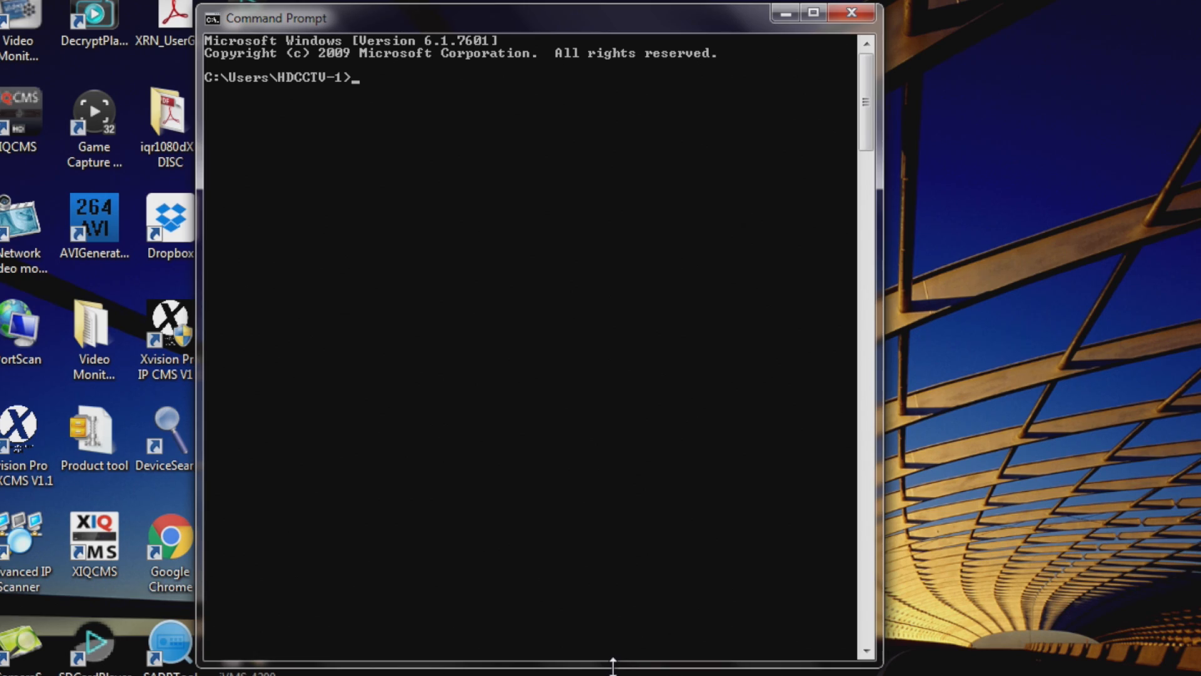
type("ipconfig")
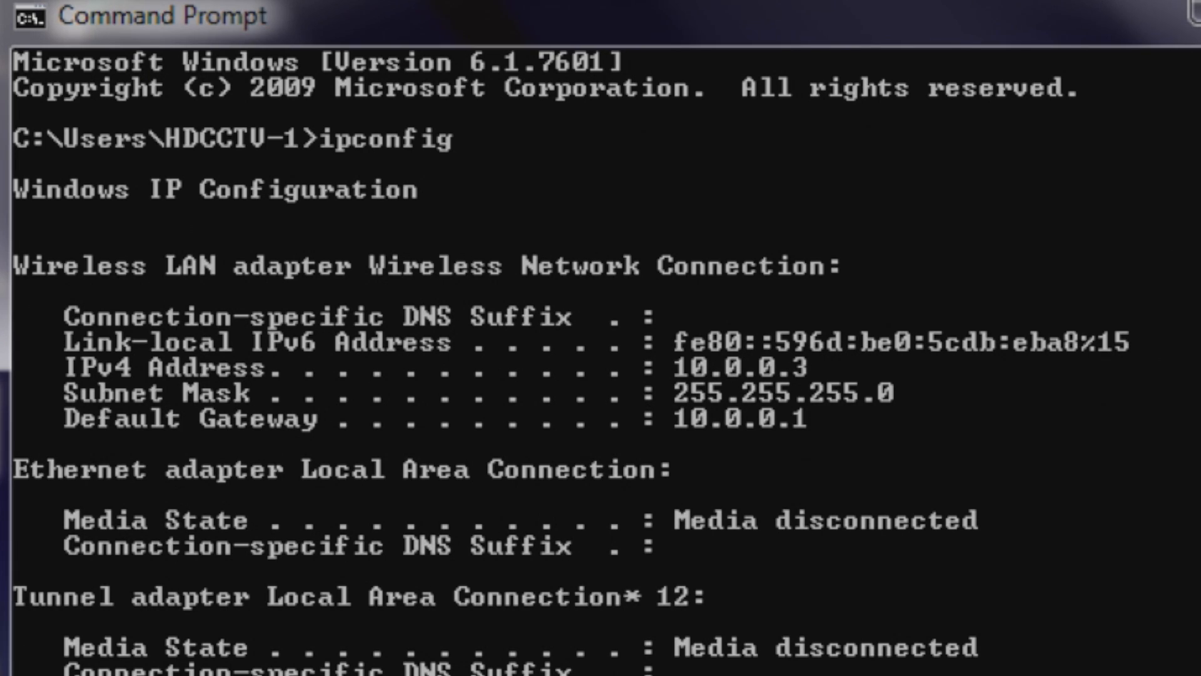
mouse_move(123, 436)
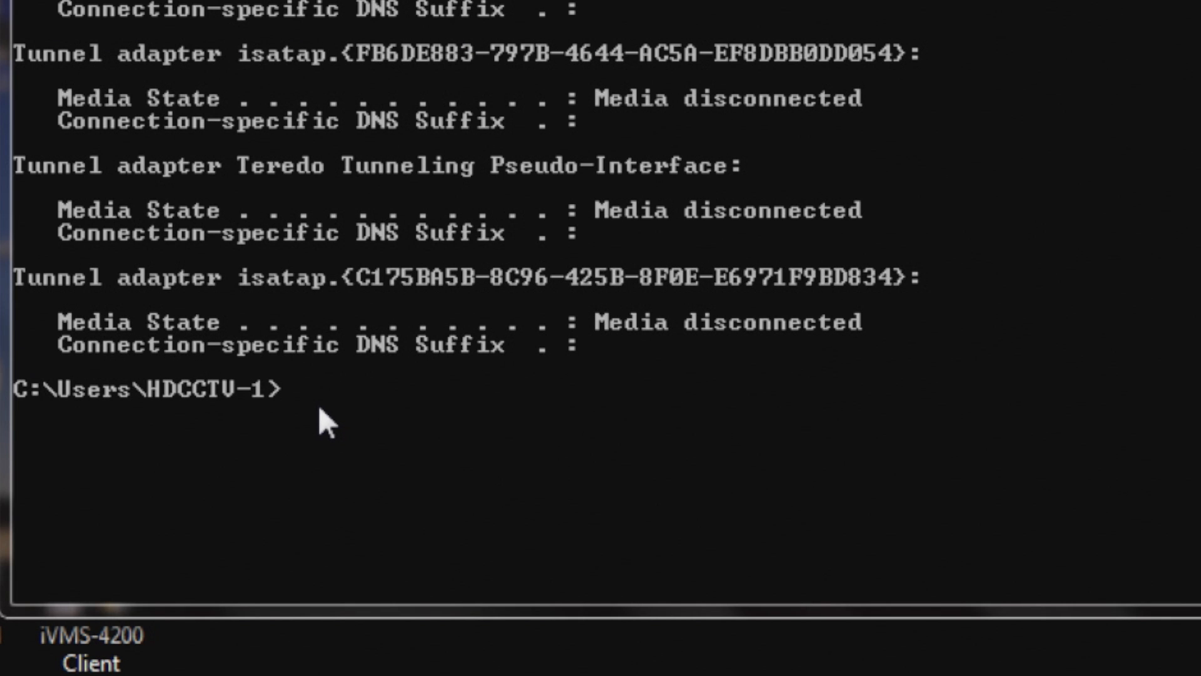
- Ping 10.0.0.111 and get four 'Destination host unreachable' replies
type("p")
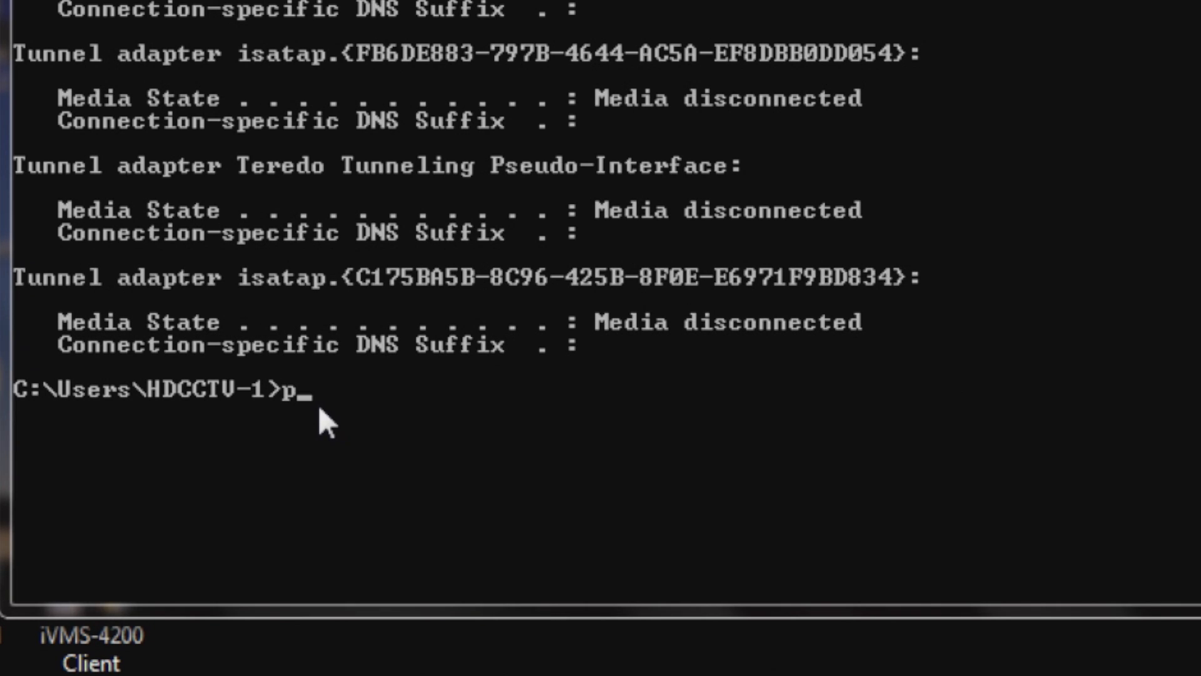
type("ing")
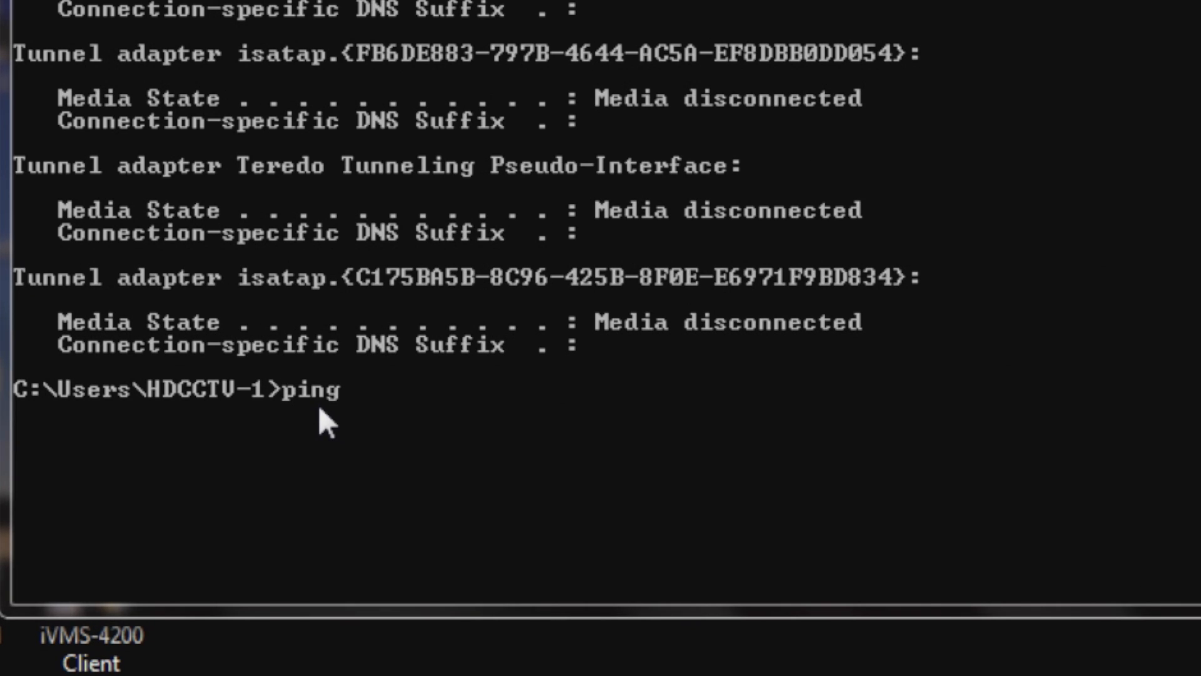
type("10.0.0.111")
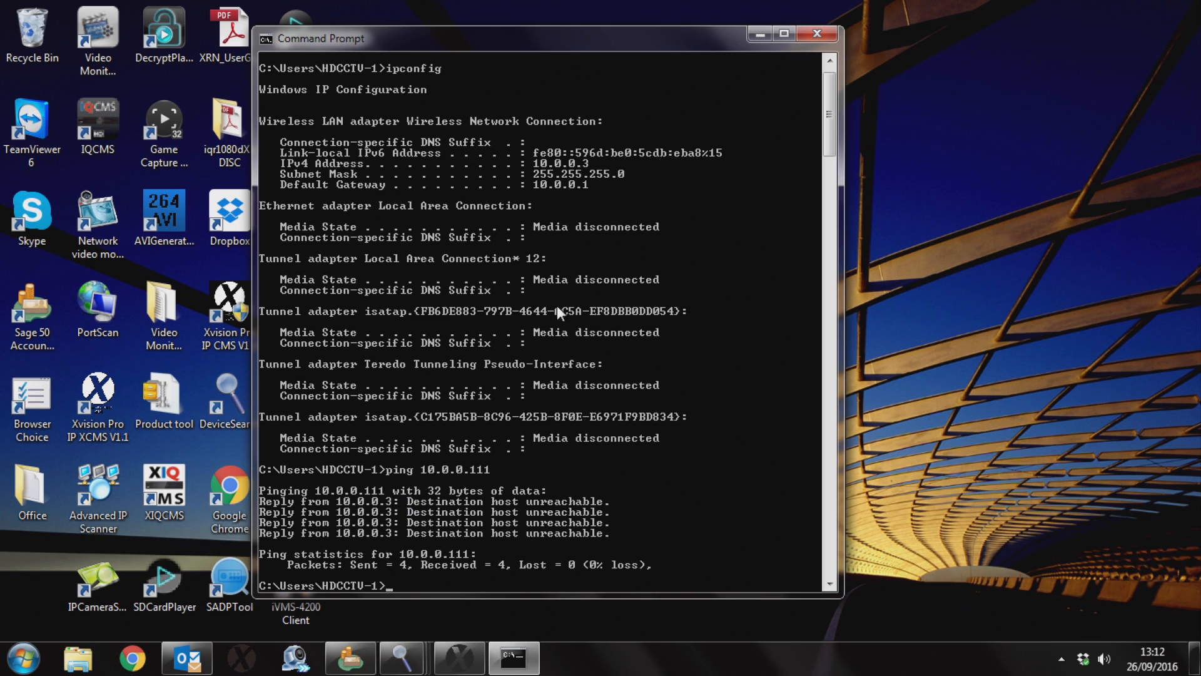
- Search for cameras and change the 192.168.1.188 camera's IP to 10.0.0.111
left_click(812, 34)
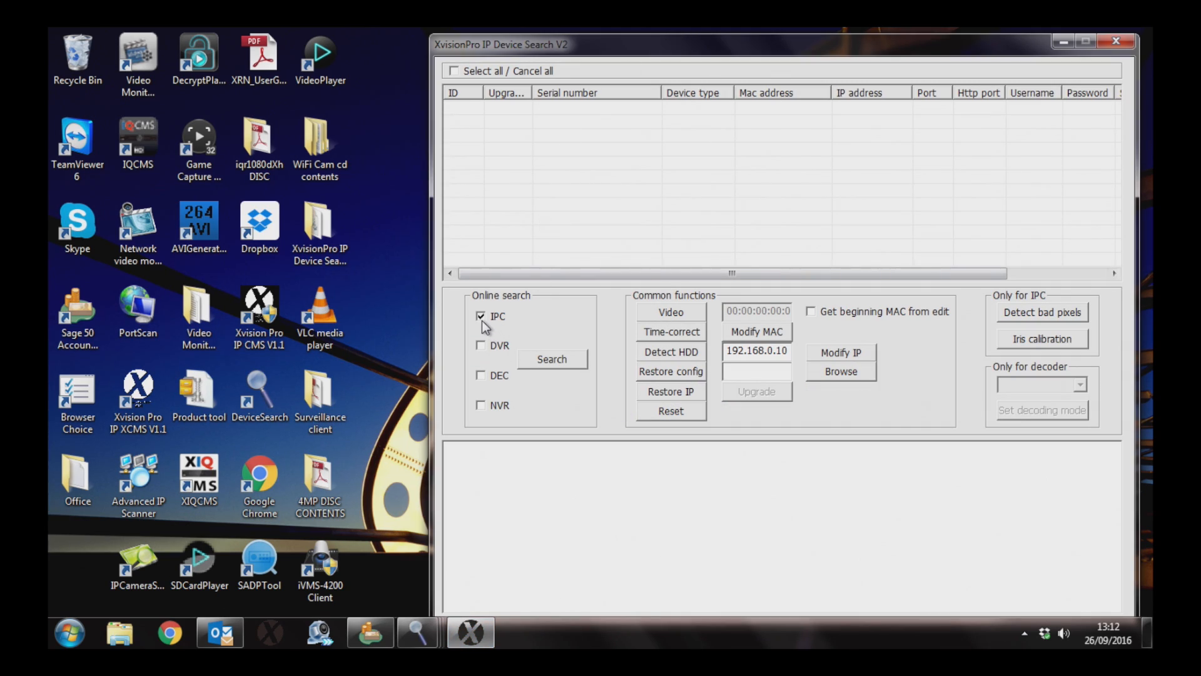
mouse_move(552, 365)
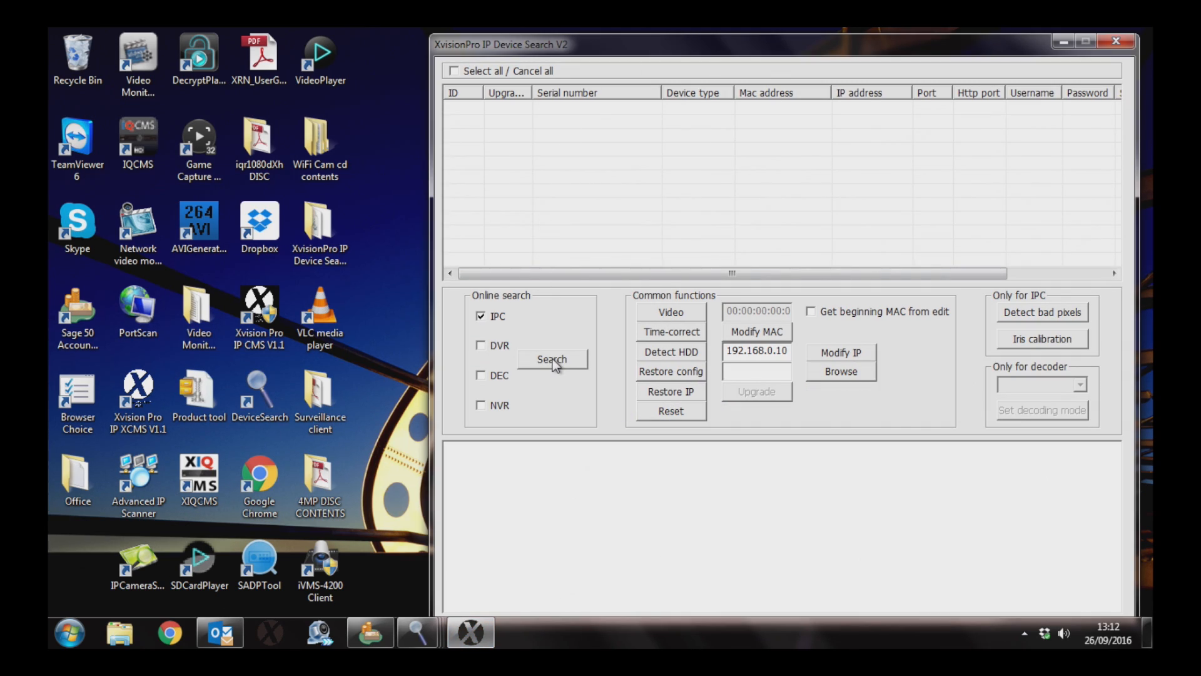
left_click(551, 359)
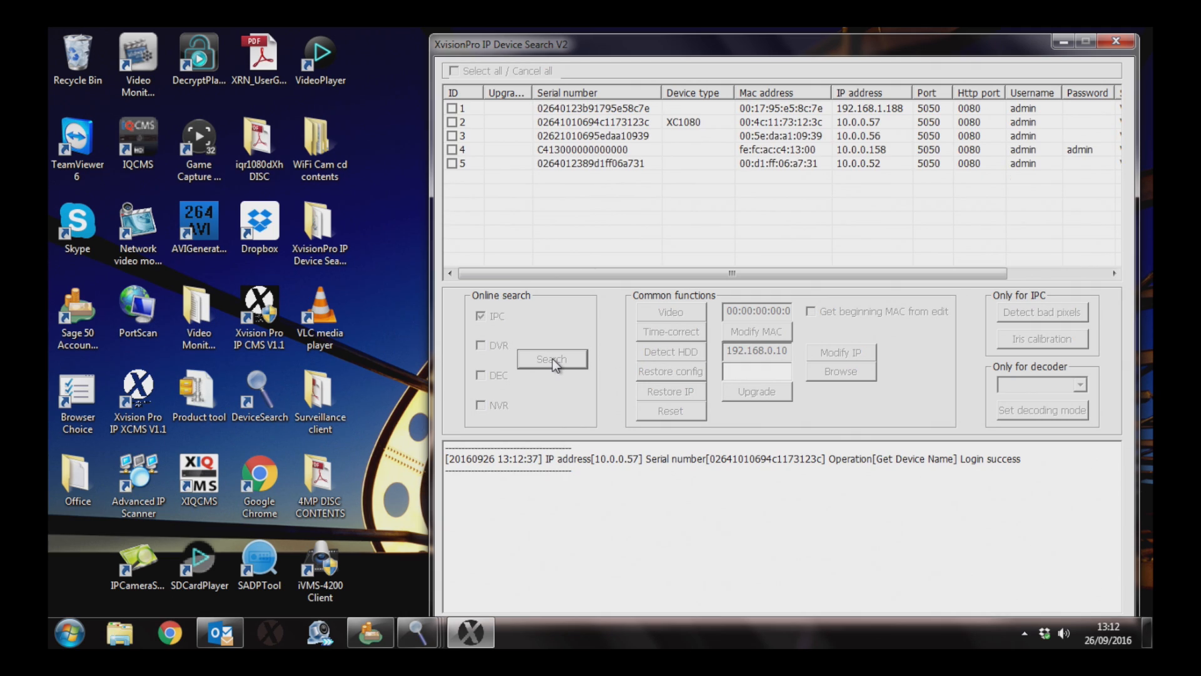
left_click(551, 360)
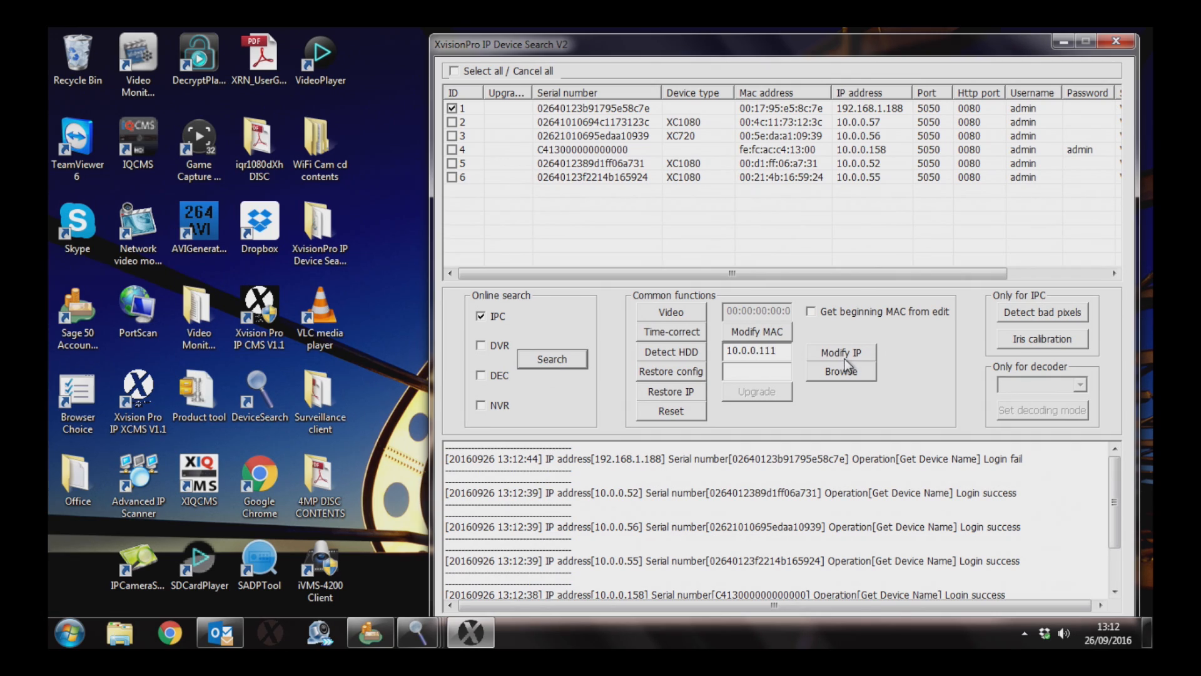
left_click(840, 352)
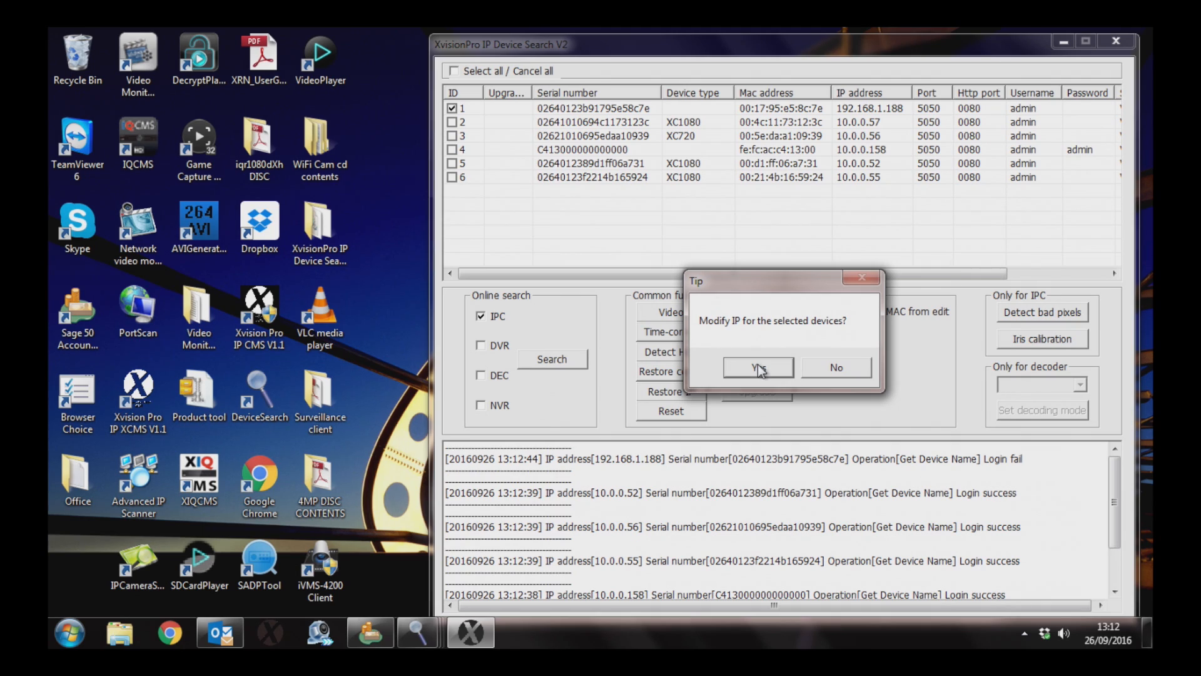
left_click(756, 368)
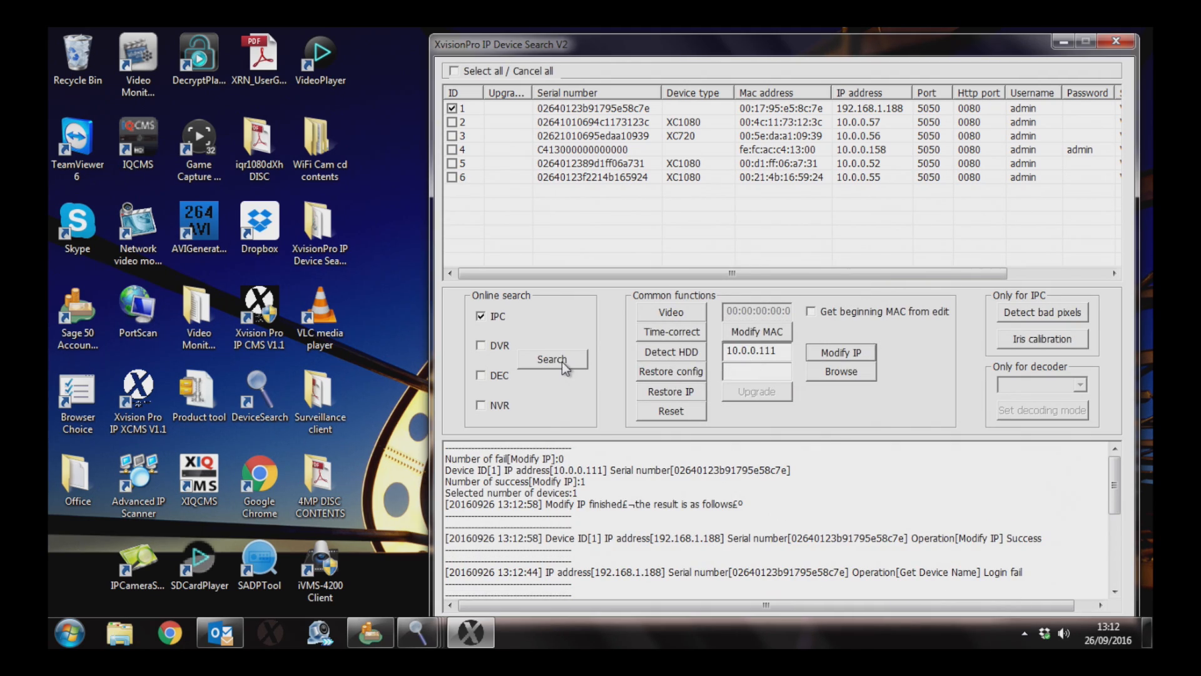
- Search again and open the camera now listed at 10.0.0.111
left_click(551, 359)
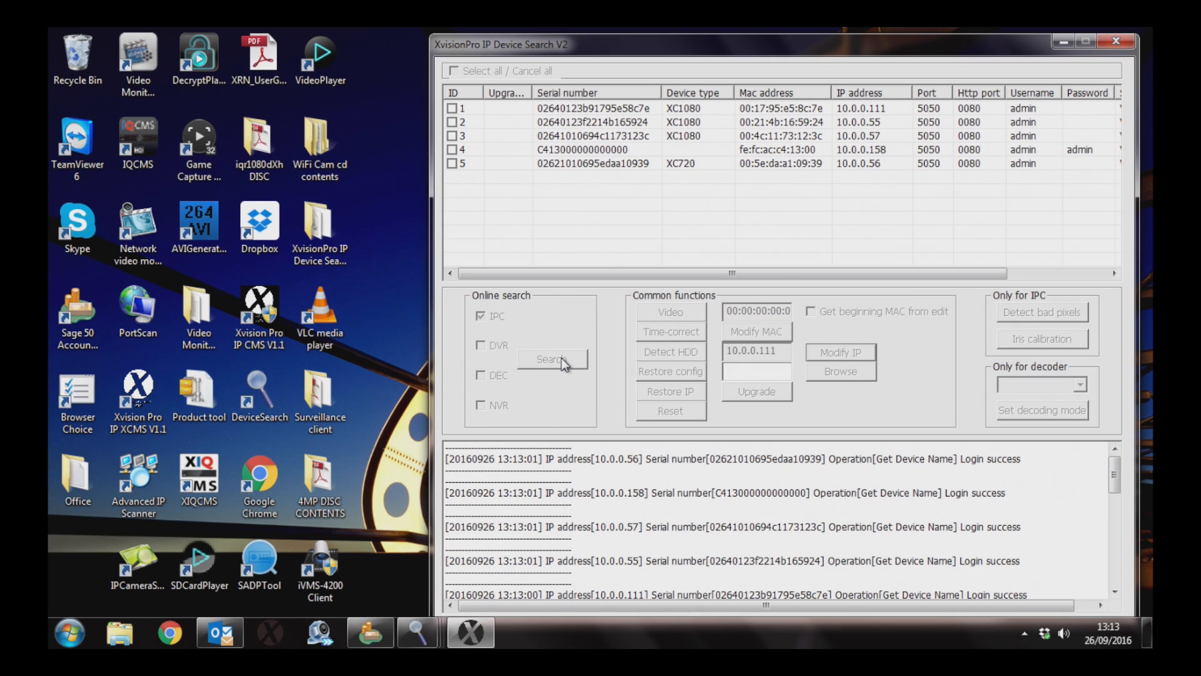
left_click(572, 108)
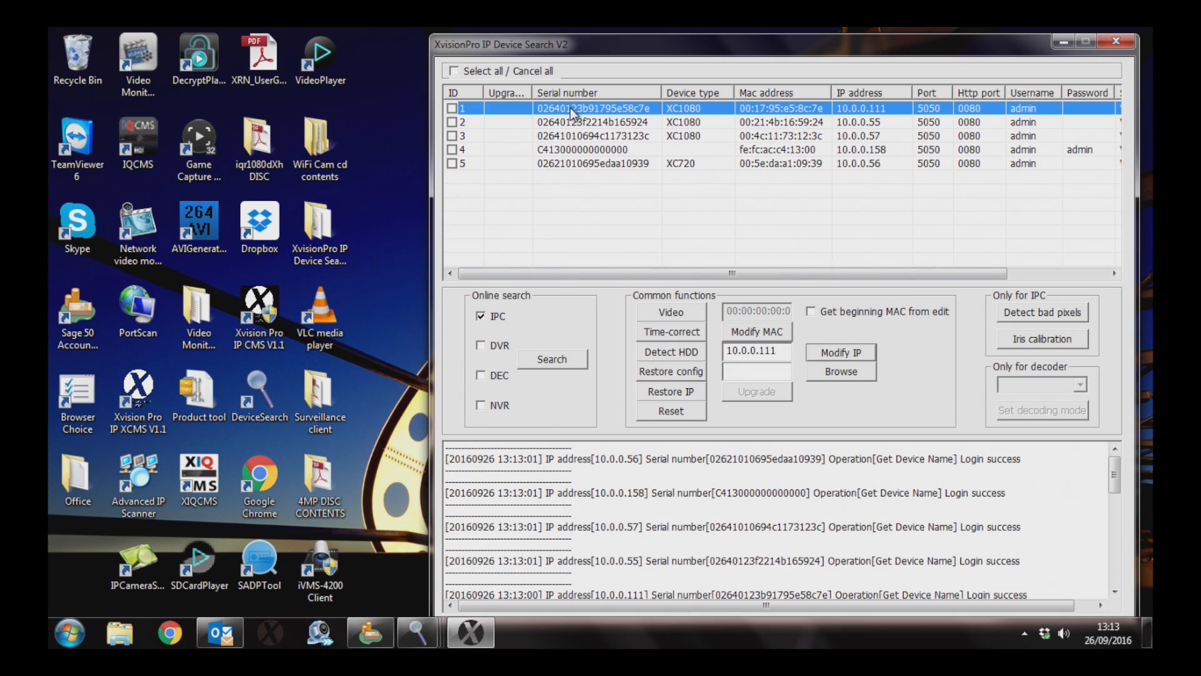
left_click(51, 634)
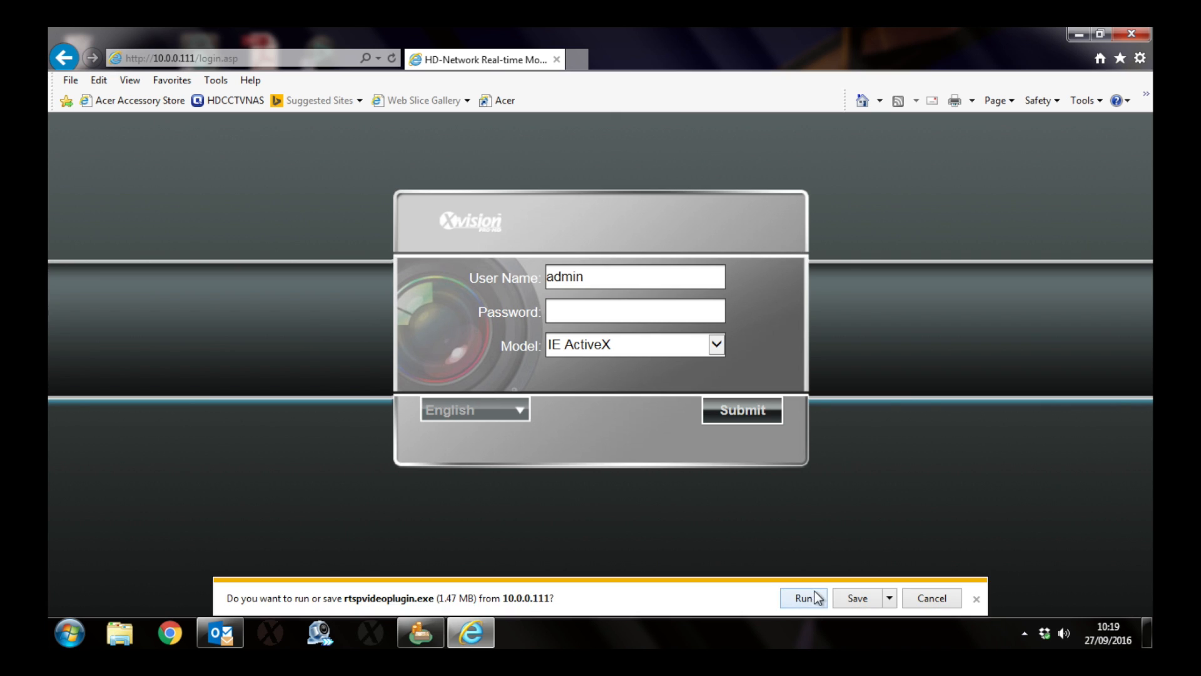
mouse_move(807, 618)
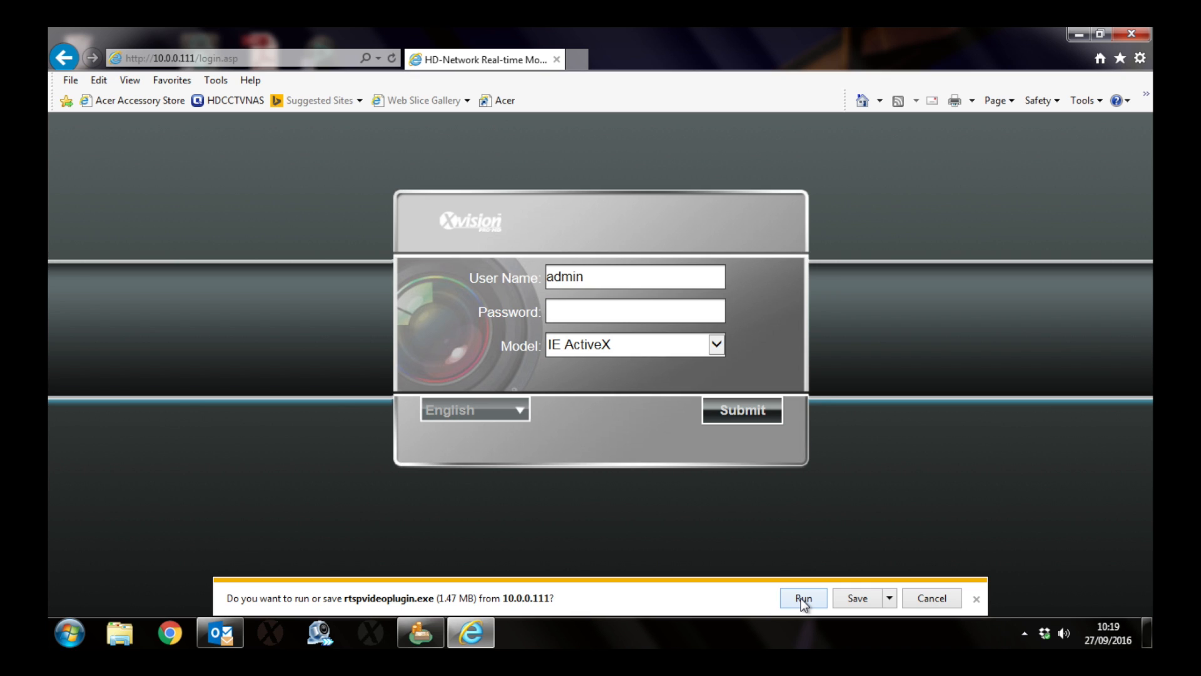
- Download the camera's video plugin and allow its installer to run
left_click(804, 597)
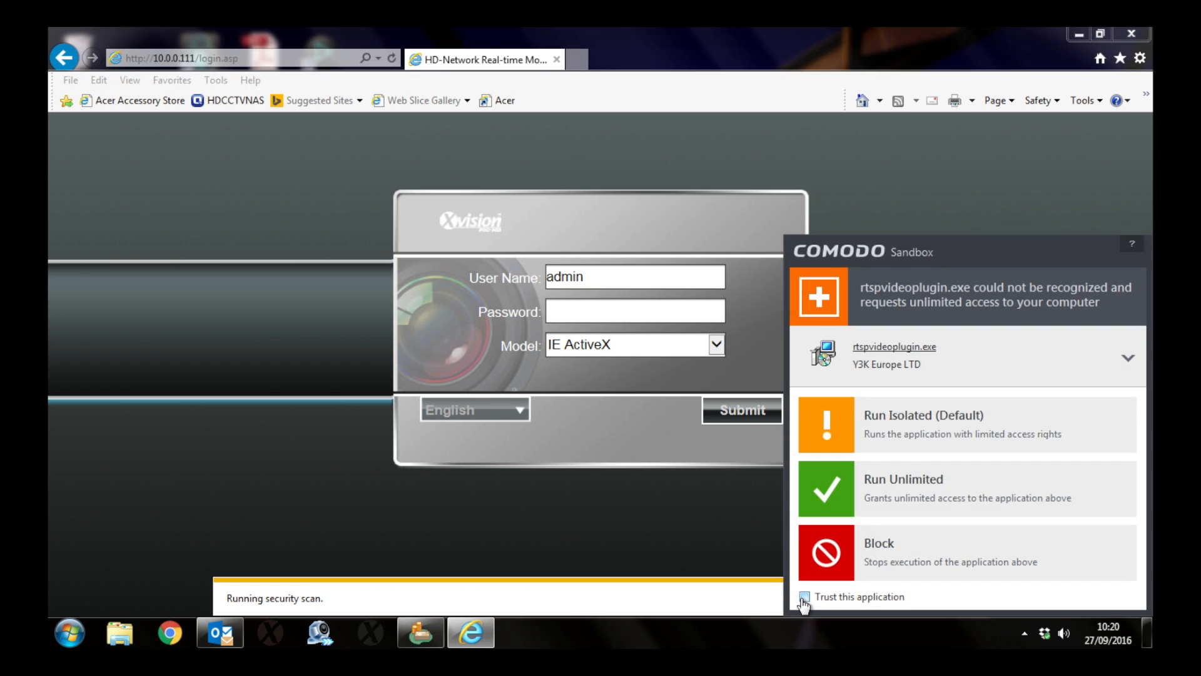
left_click(846, 499)
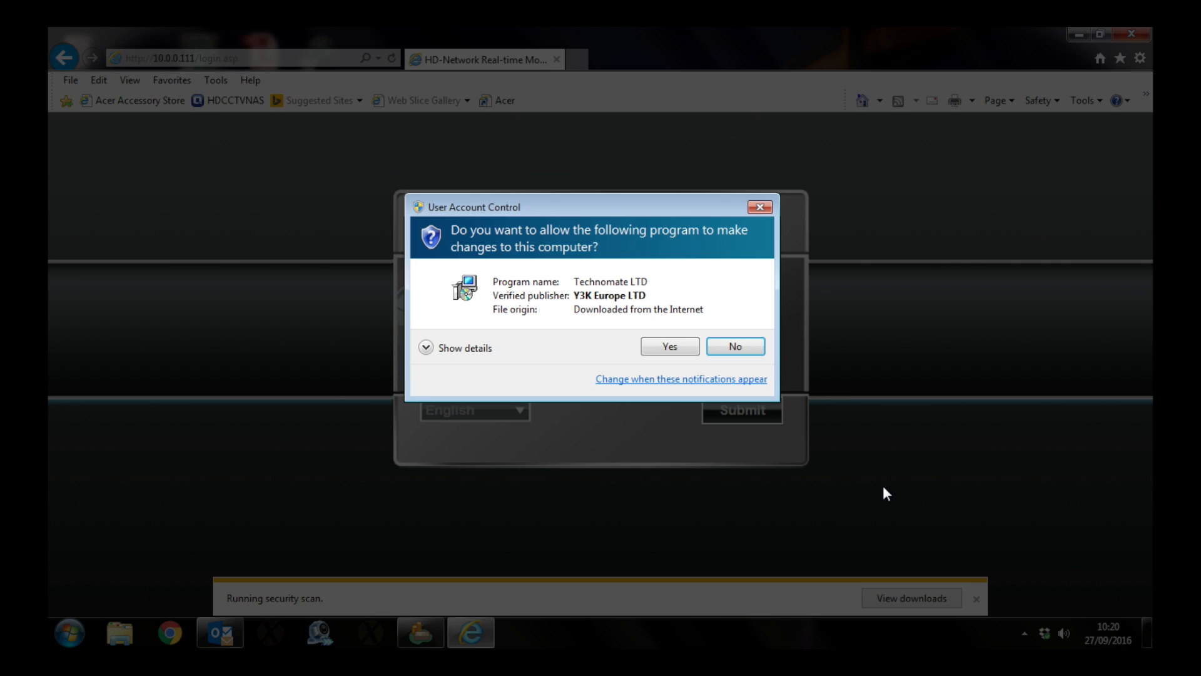
left_click(669, 346)
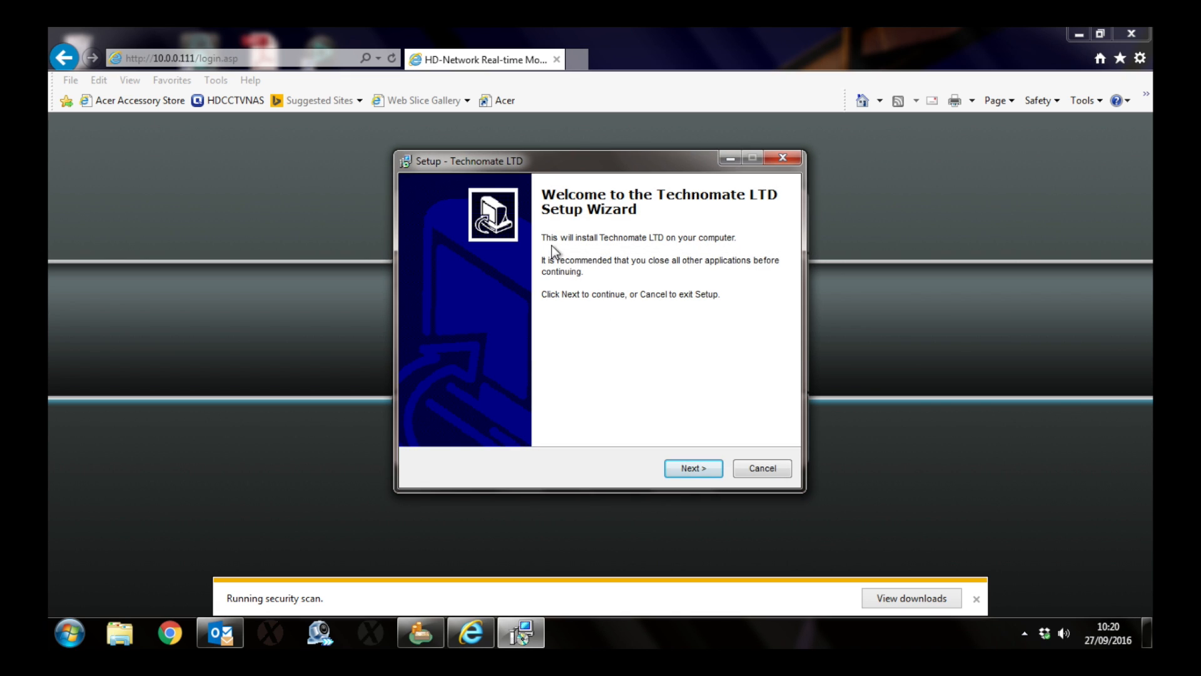
mouse_move(561, 290)
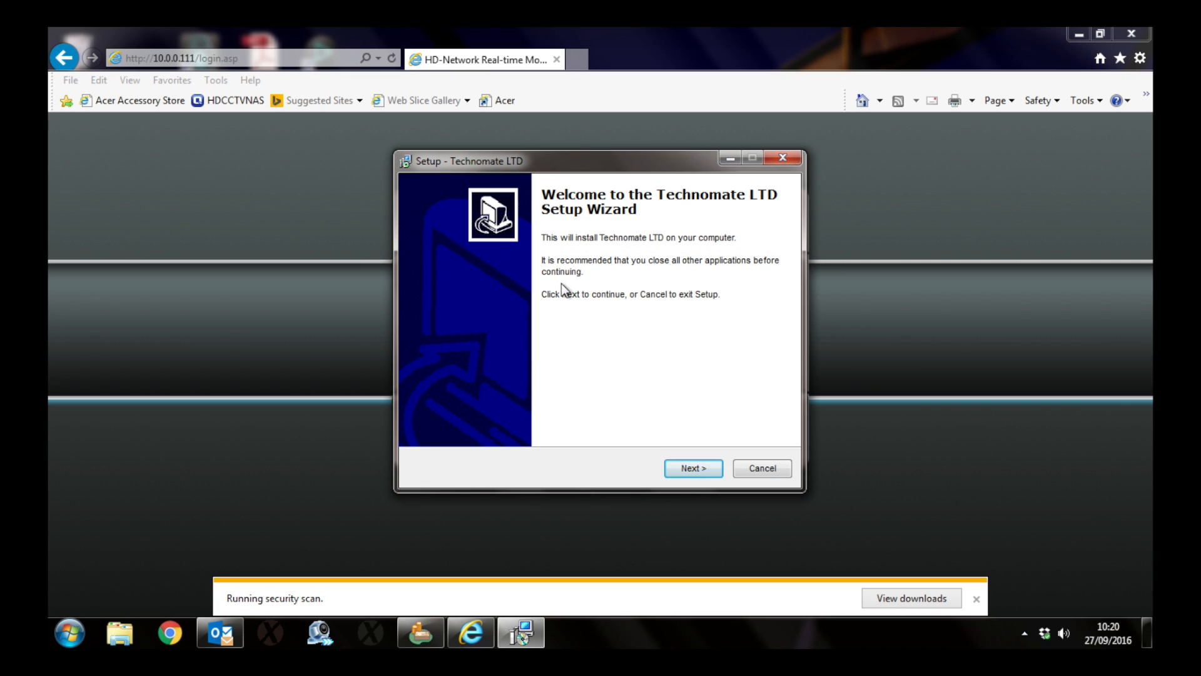
mouse_move(1129, 34)
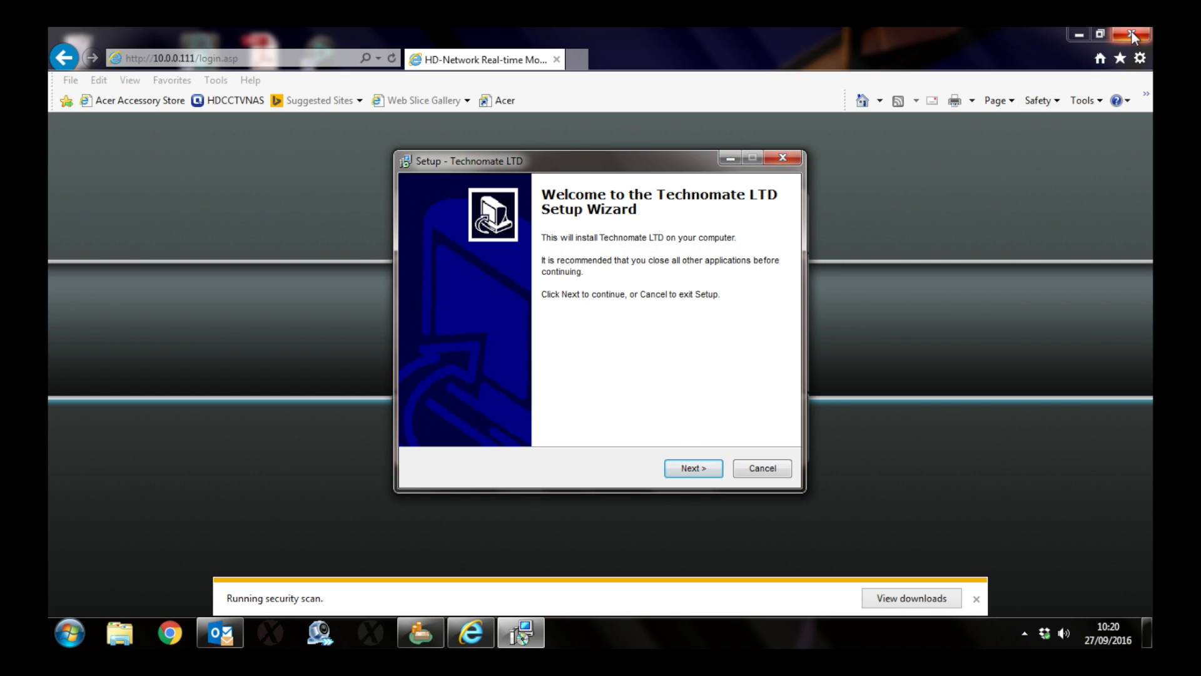
- Close Internet Explorer and complete the Technomate LTD plugin setup with the default folder
left_click(1130, 32)
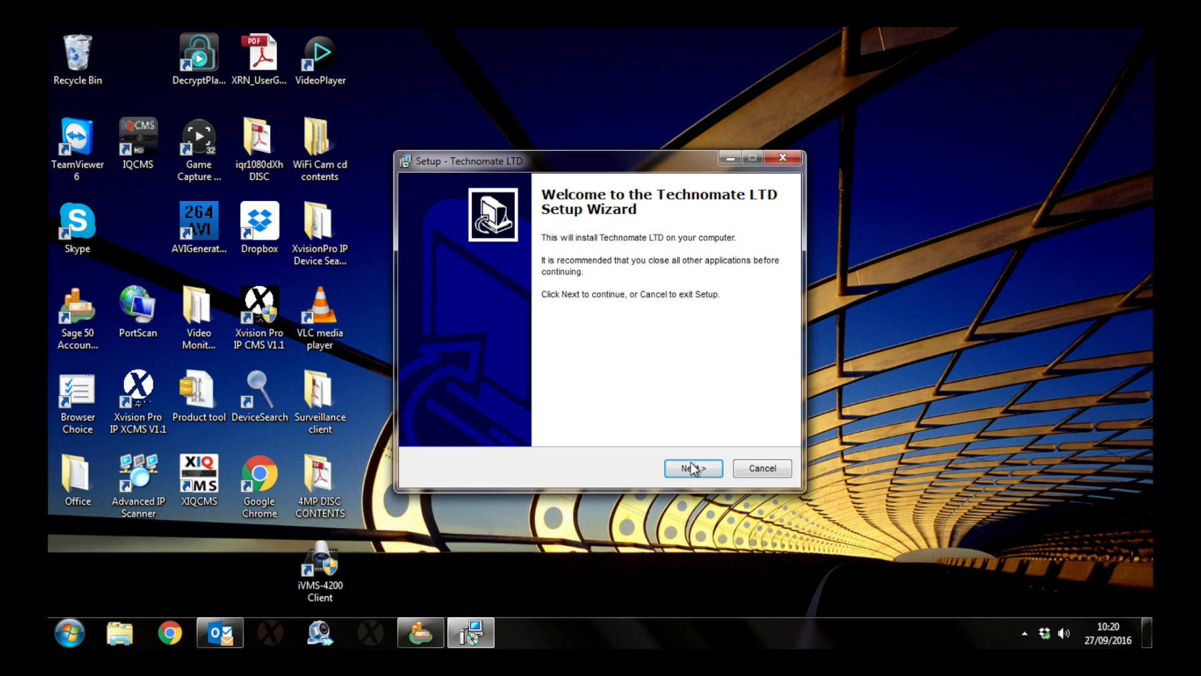
left_click(694, 468)
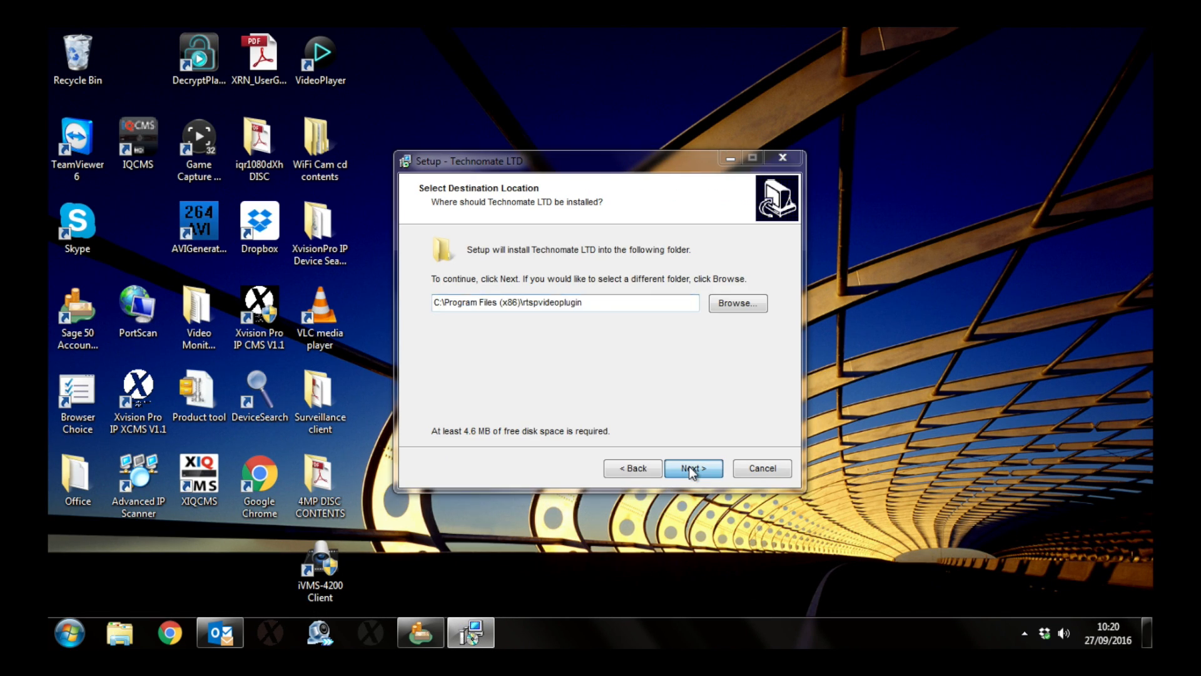
left_click(693, 468)
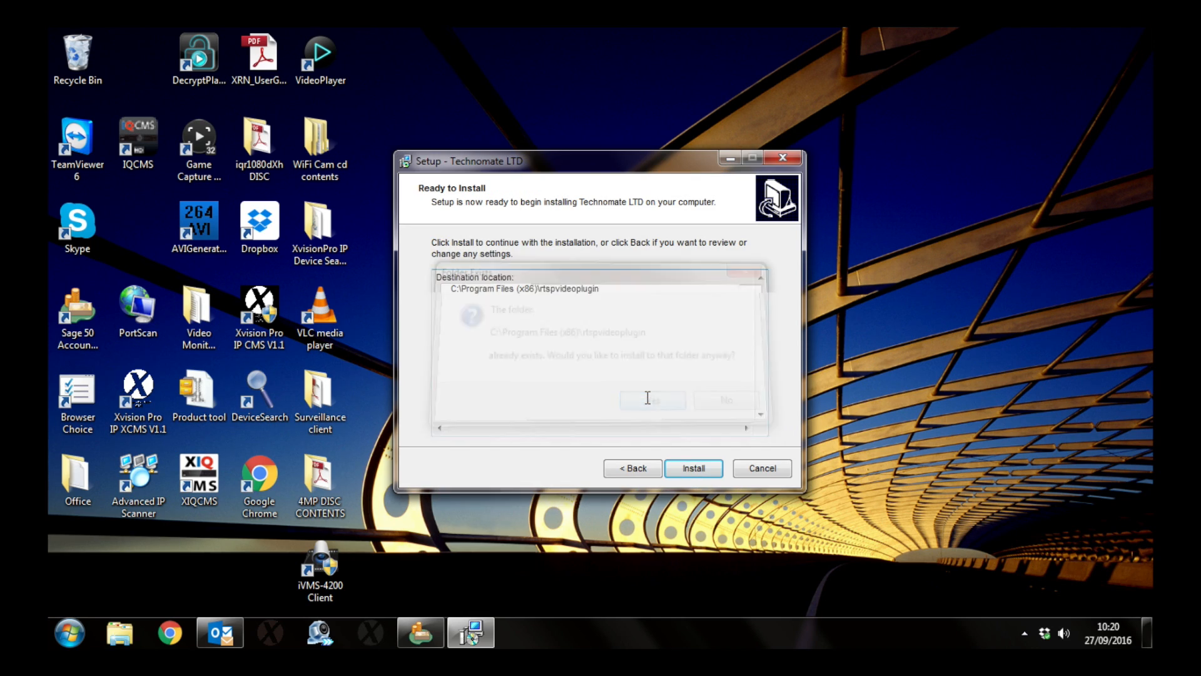
left_click(651, 399)
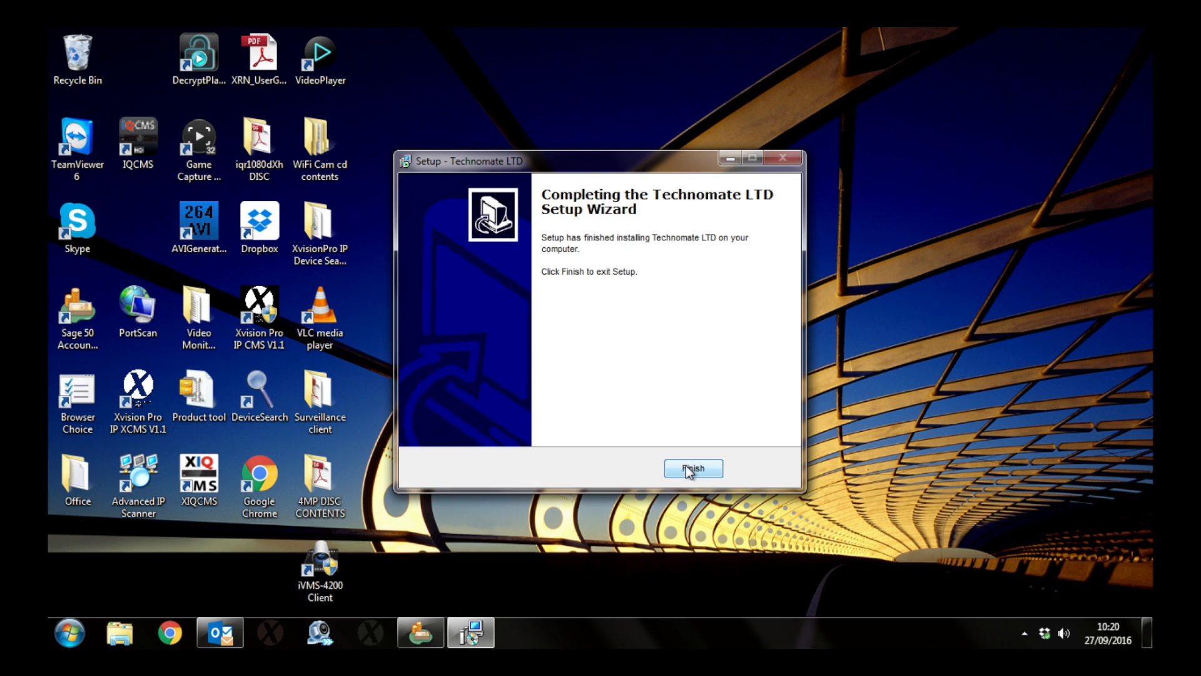
left_click(693, 468)
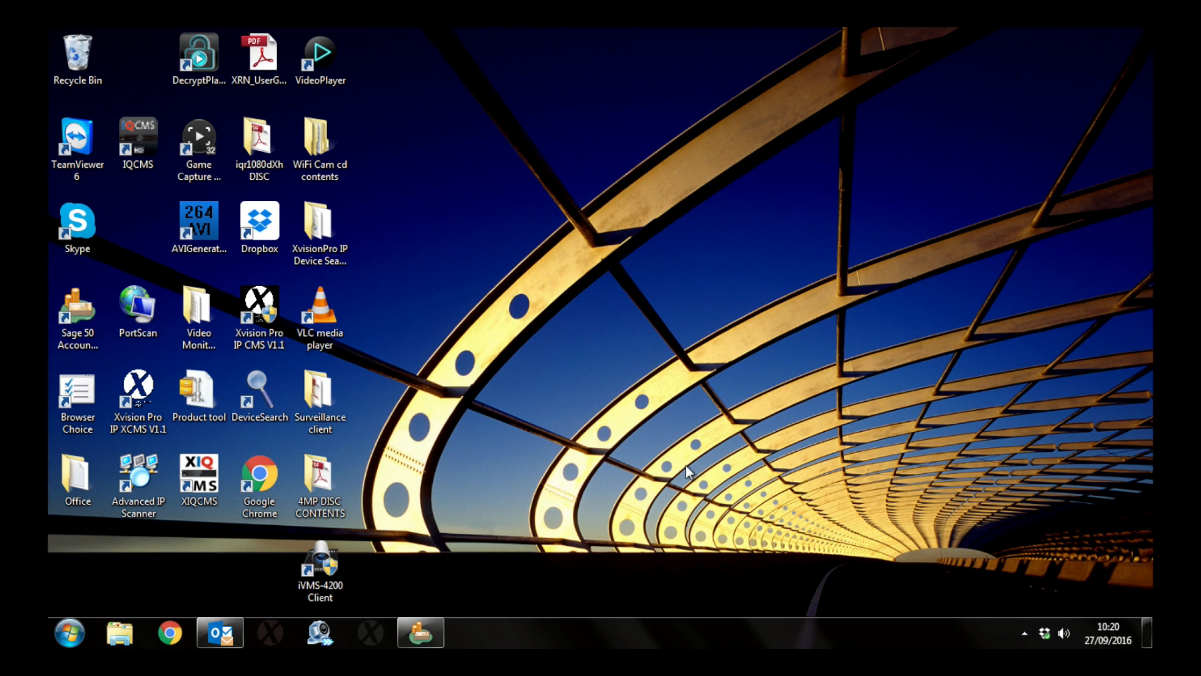
left_click(68, 633)
type("10")
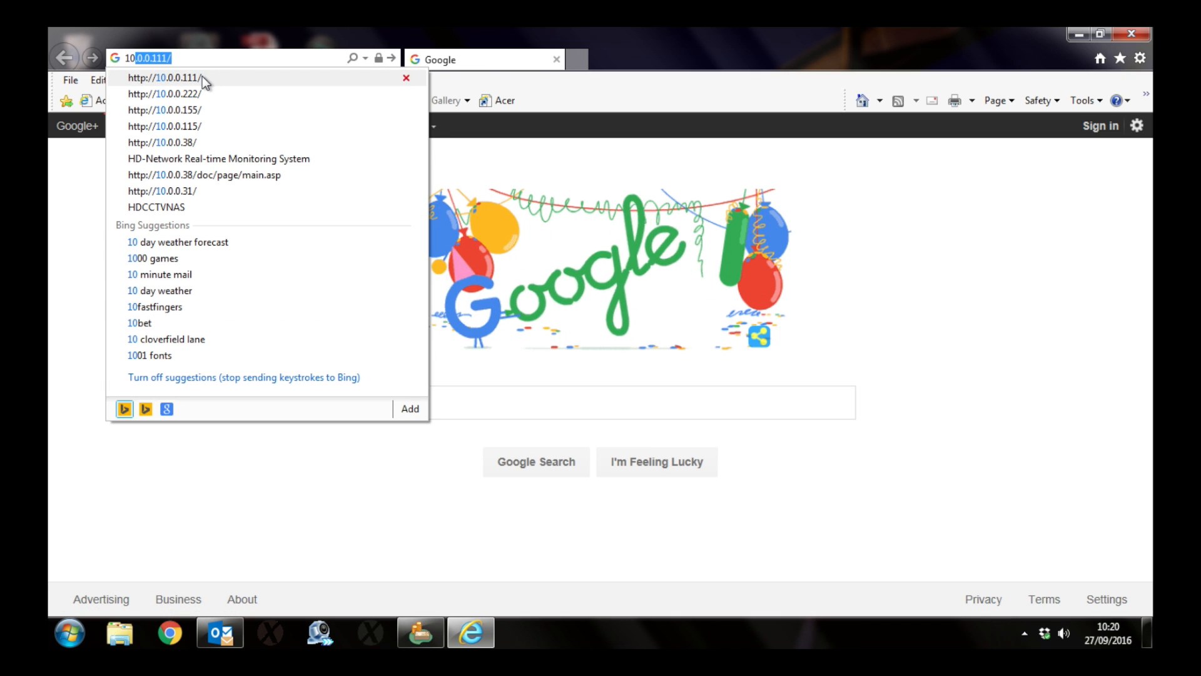
left_click(168, 78)
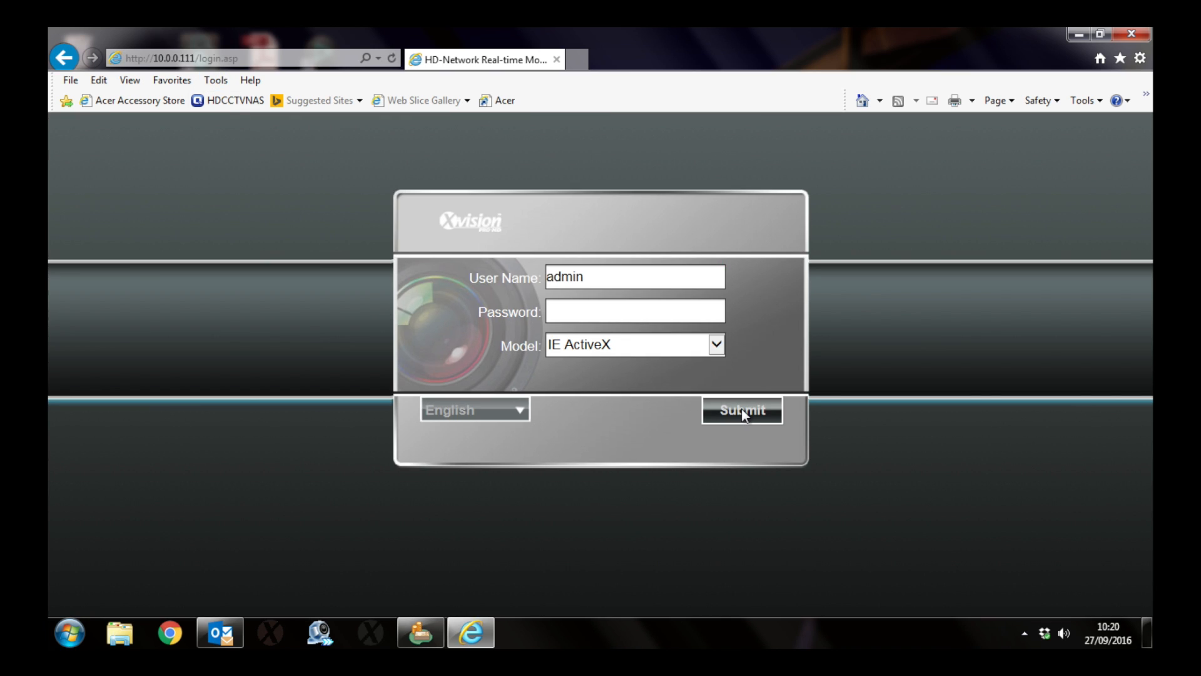
left_click(741, 410)
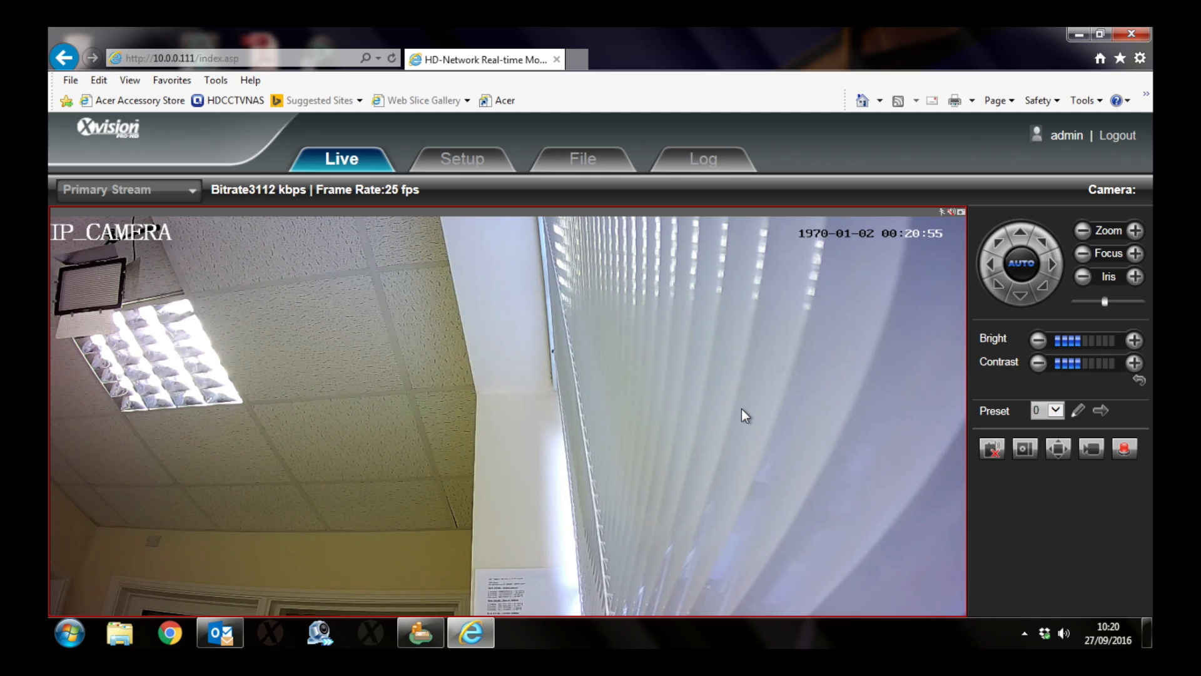
left_click(462, 159)
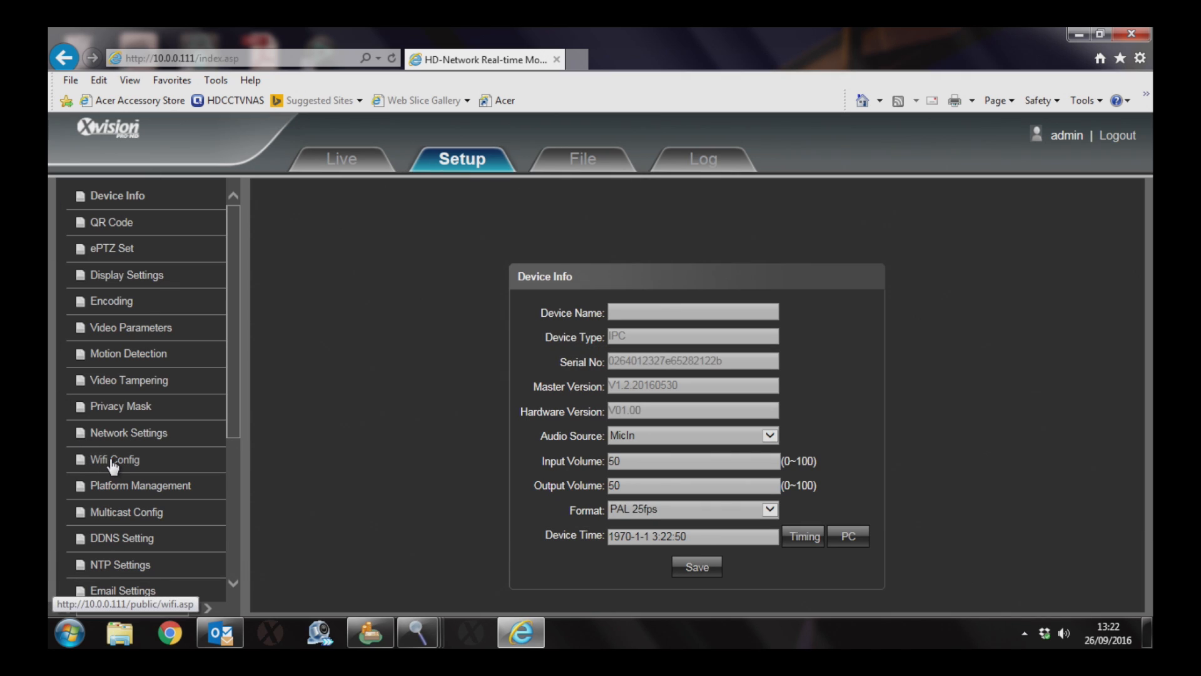
- Set Wifi Config to STA mode on the DrayTek network and enter its password
left_click(114, 459)
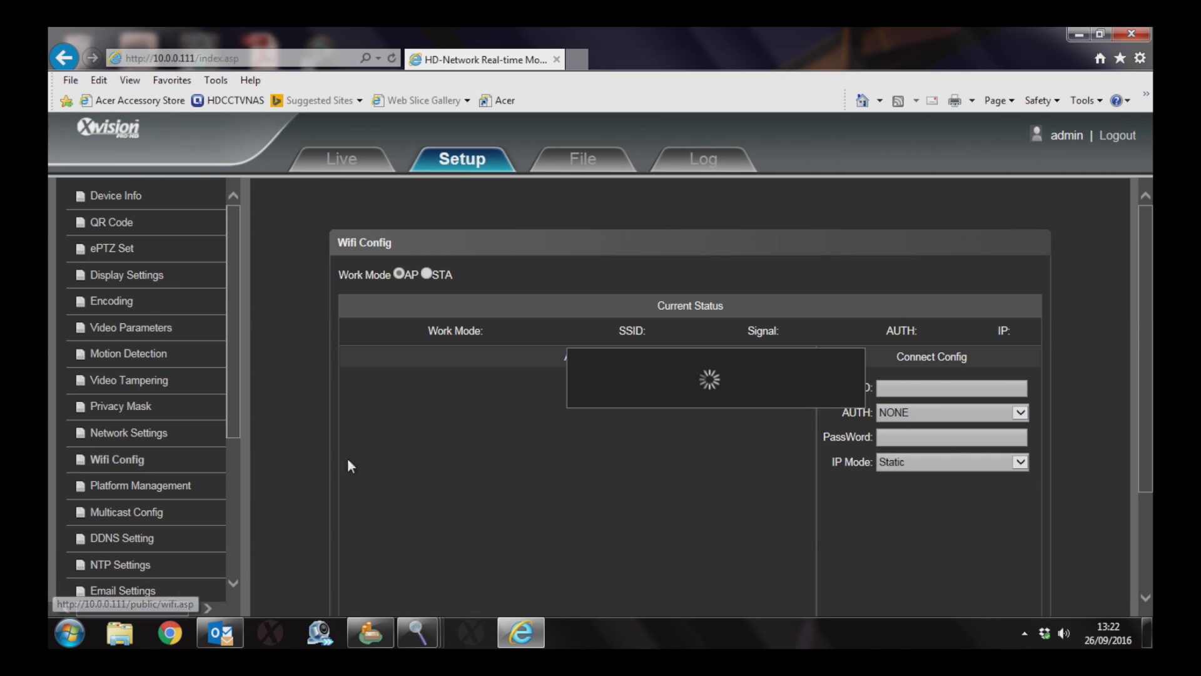
left_click(427, 274)
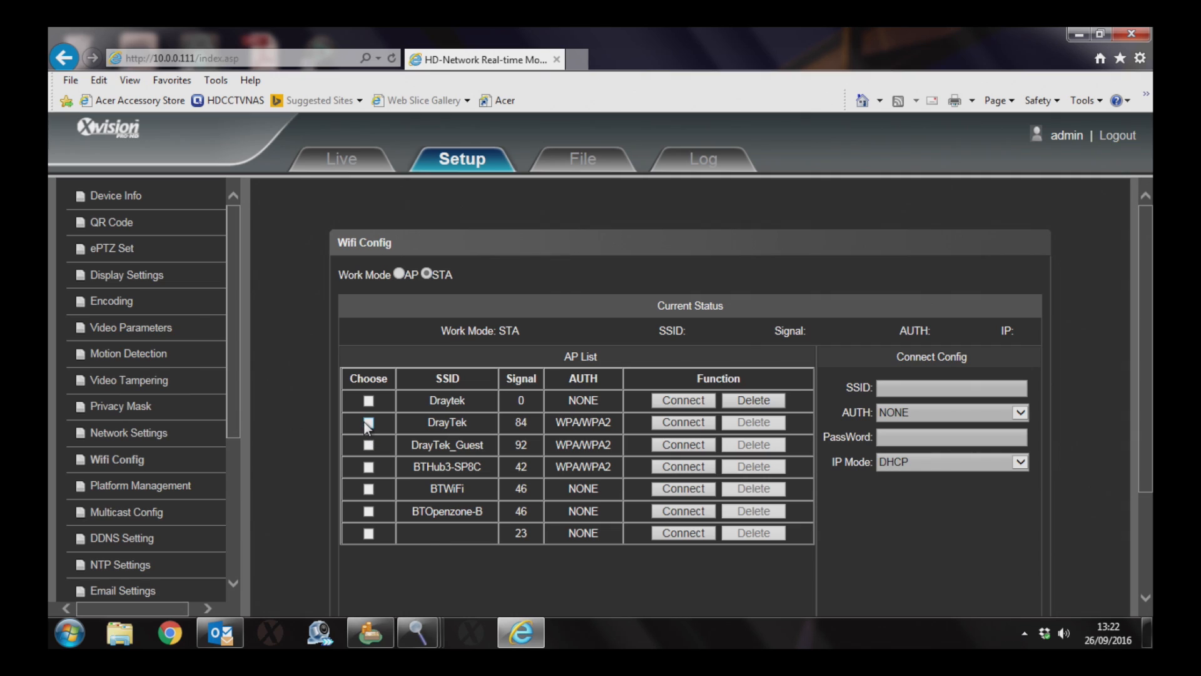
left_click(368, 423)
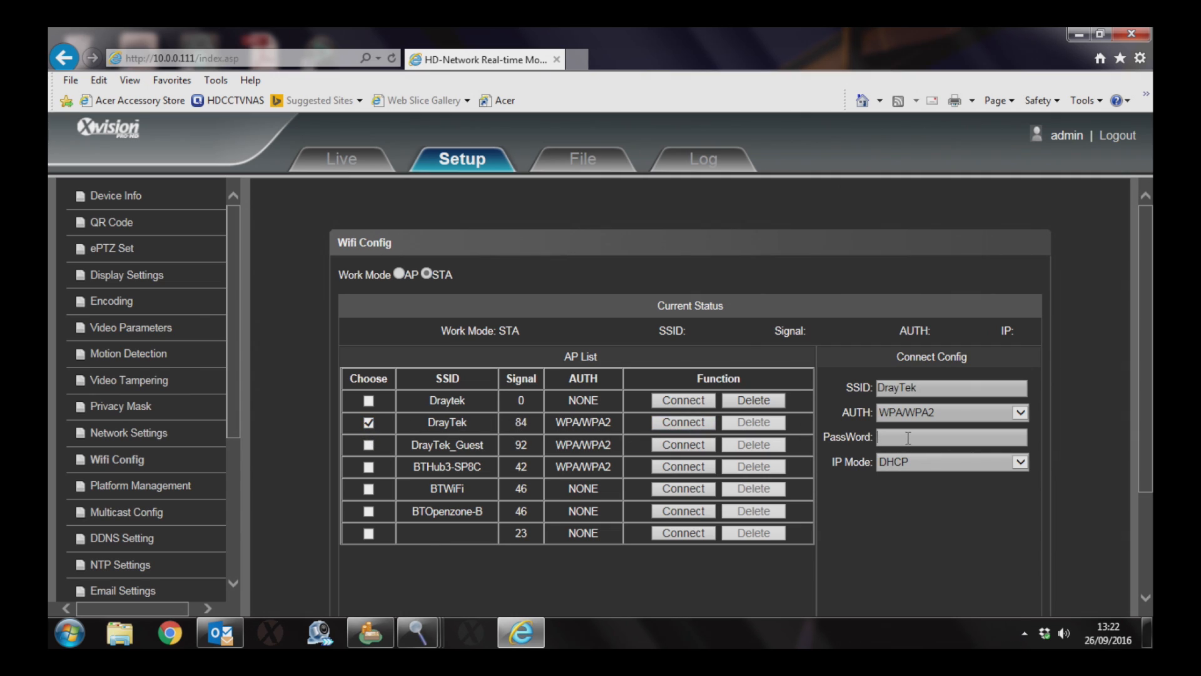
type("••••")
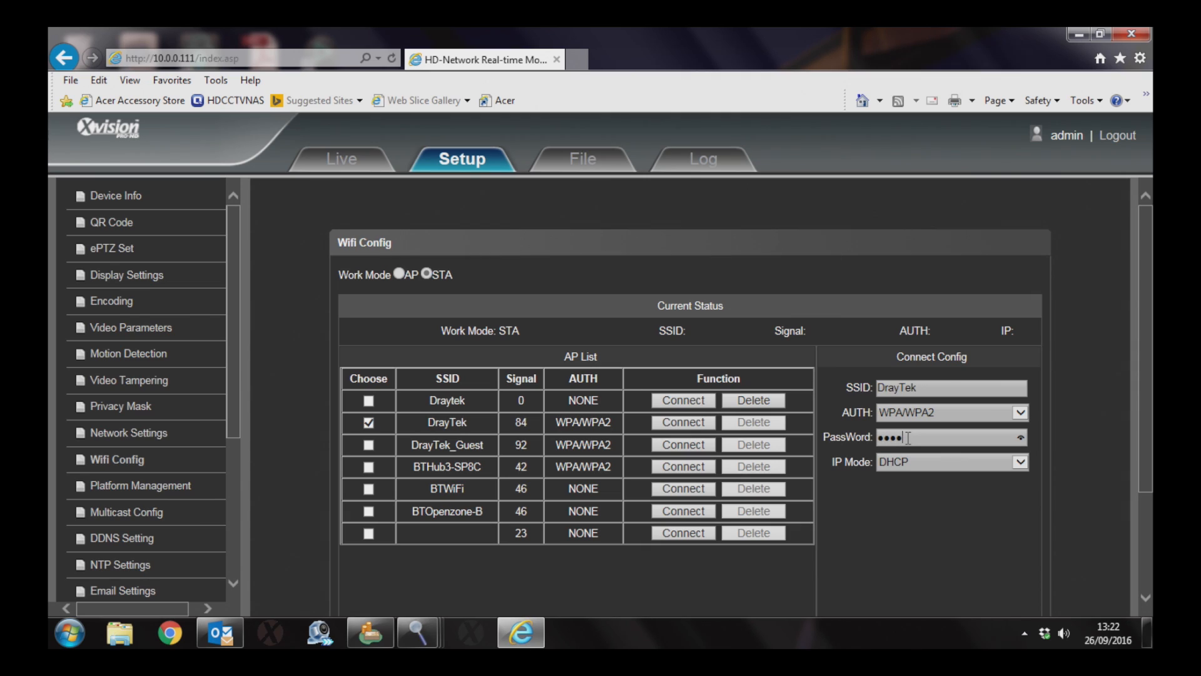
type("••••")
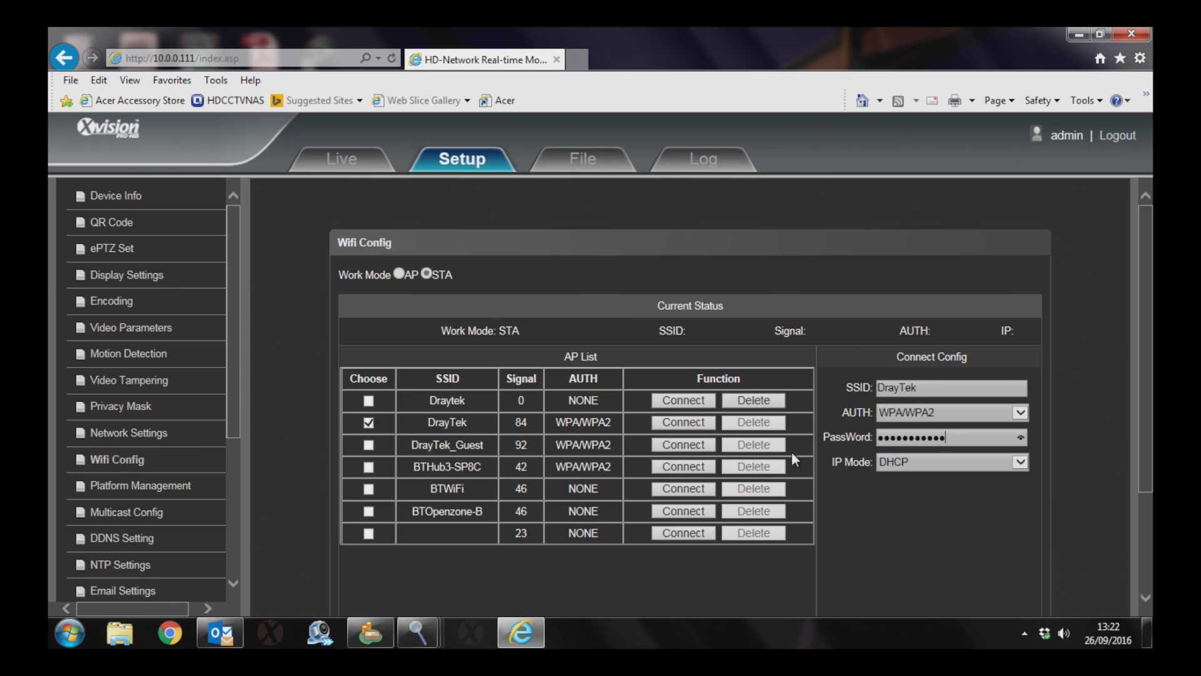
mouse_move(1062, 346)
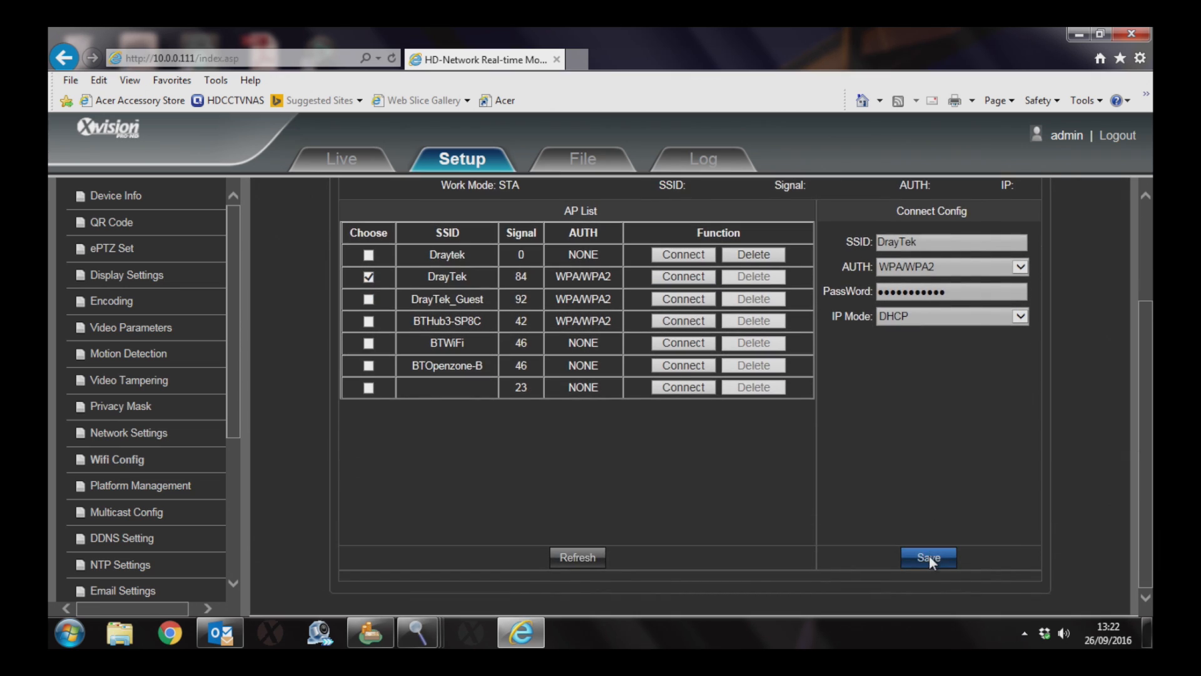
- Save the Wi-Fi settings and connect the camera to DrayTek
left_click(927, 557)
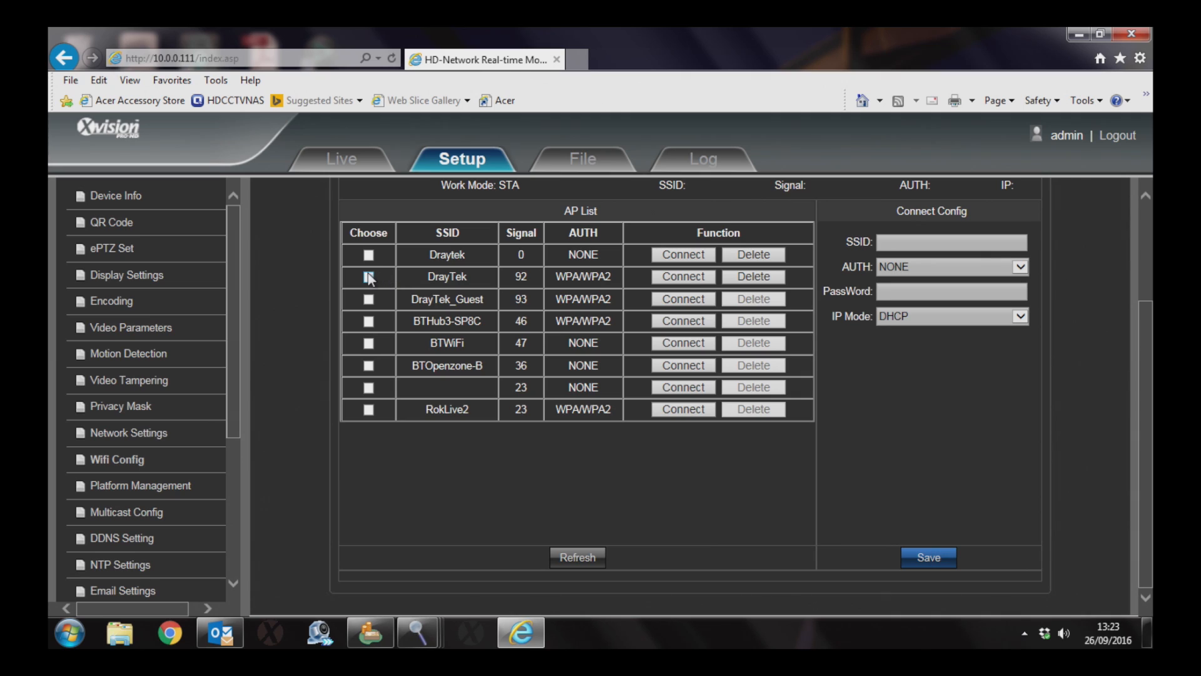
left_click(684, 276)
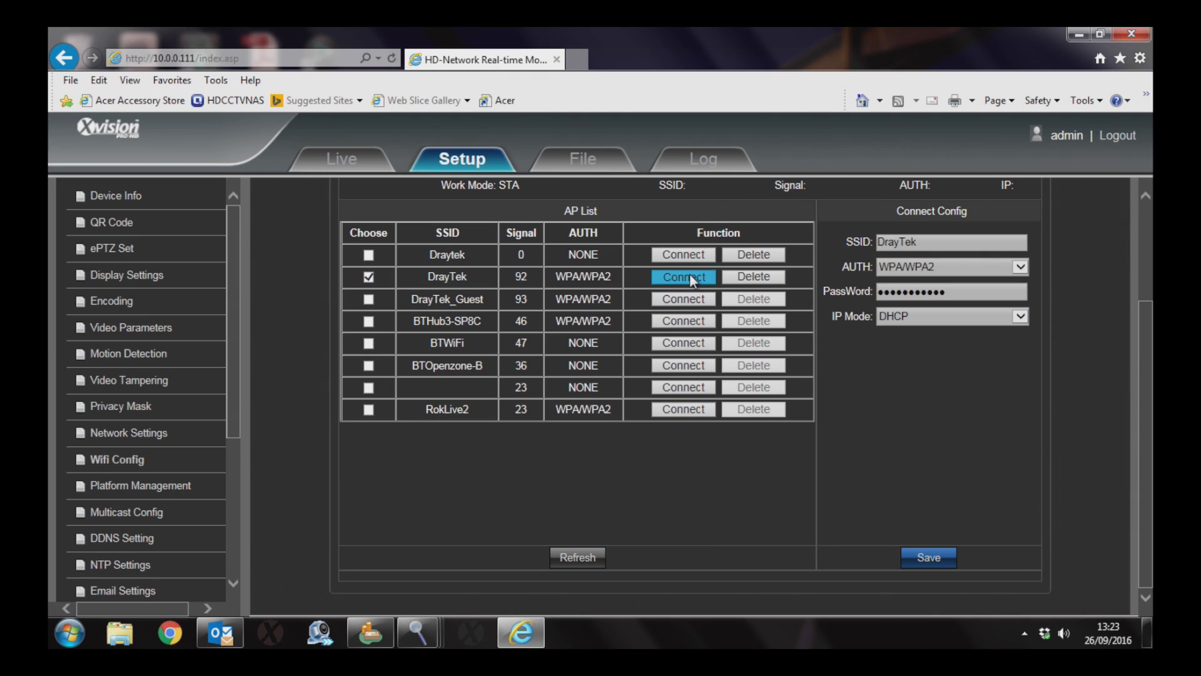
left_click(682, 277)
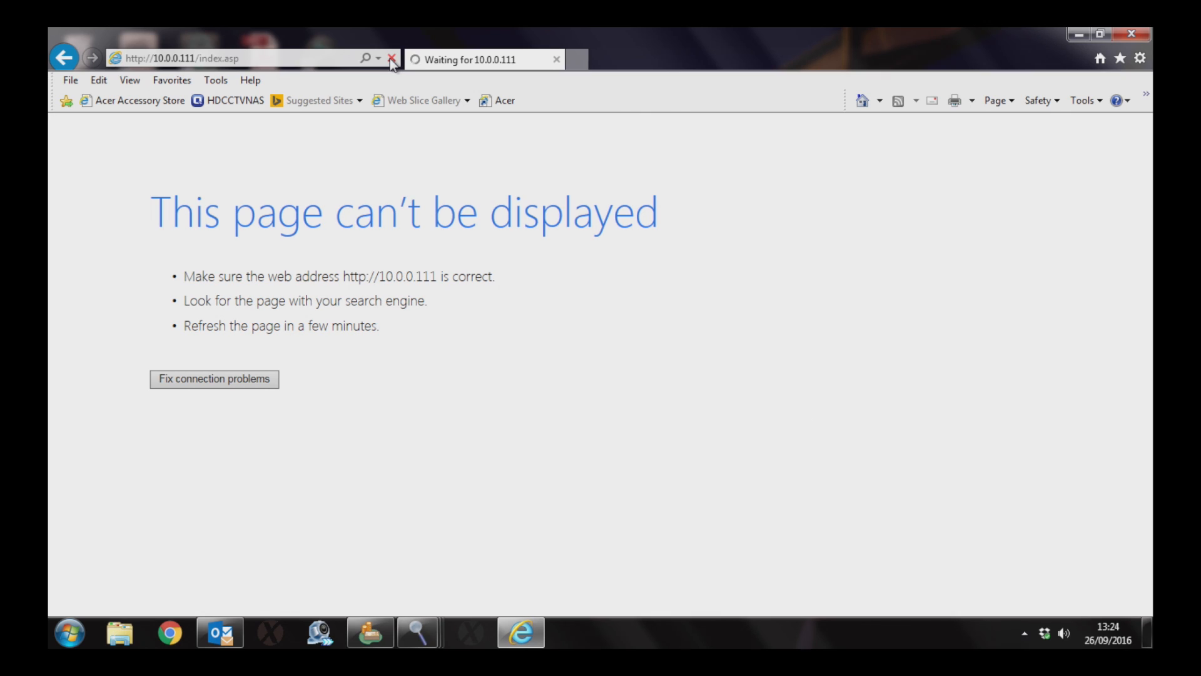
- Refresh 10.0.0.111 in Internet Explorer to restore the camera's Live video page
left_click(389, 57)
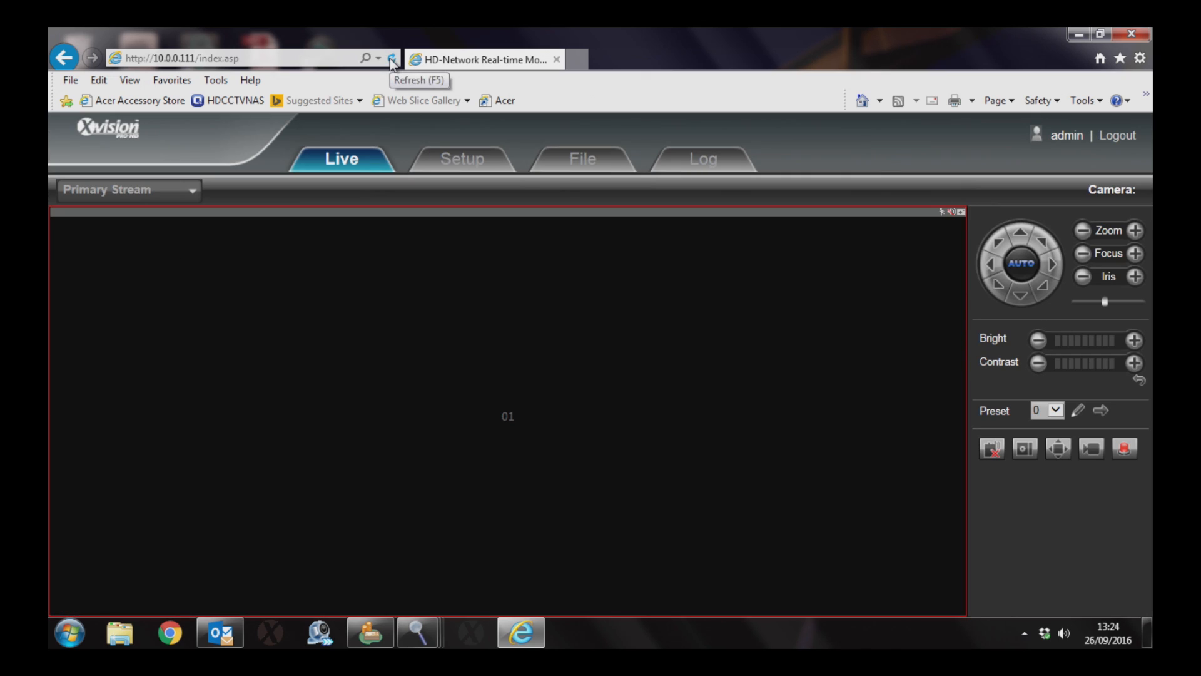